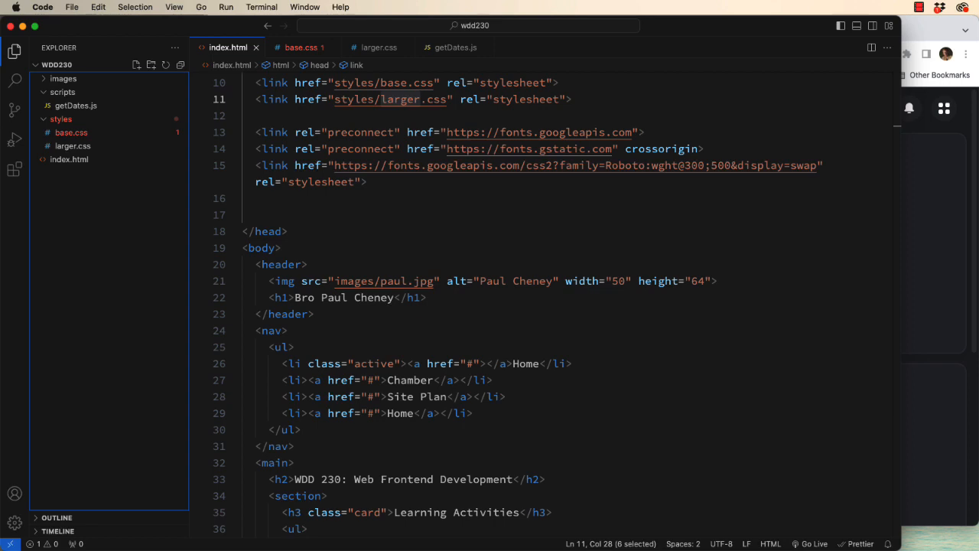
mouse_move(482, 338)
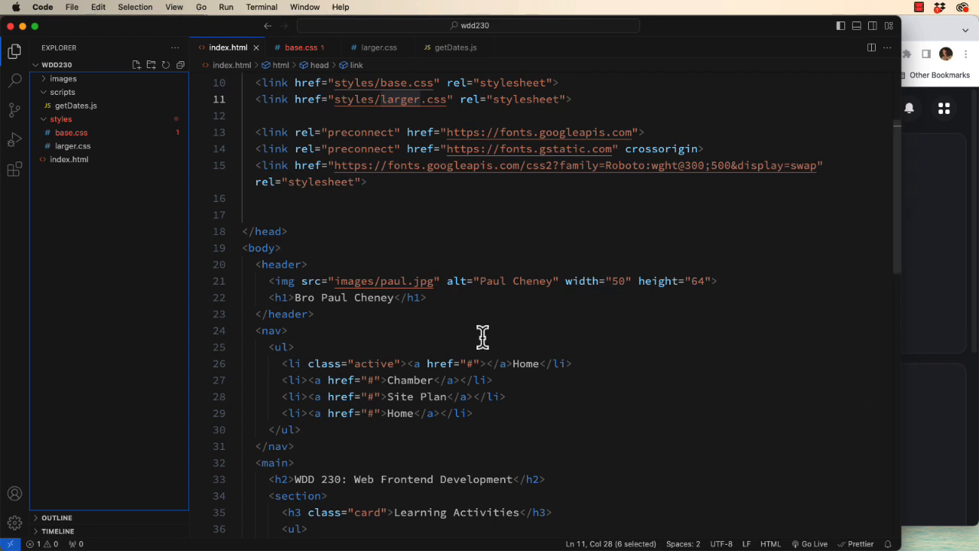
mouse_move(258, 265)
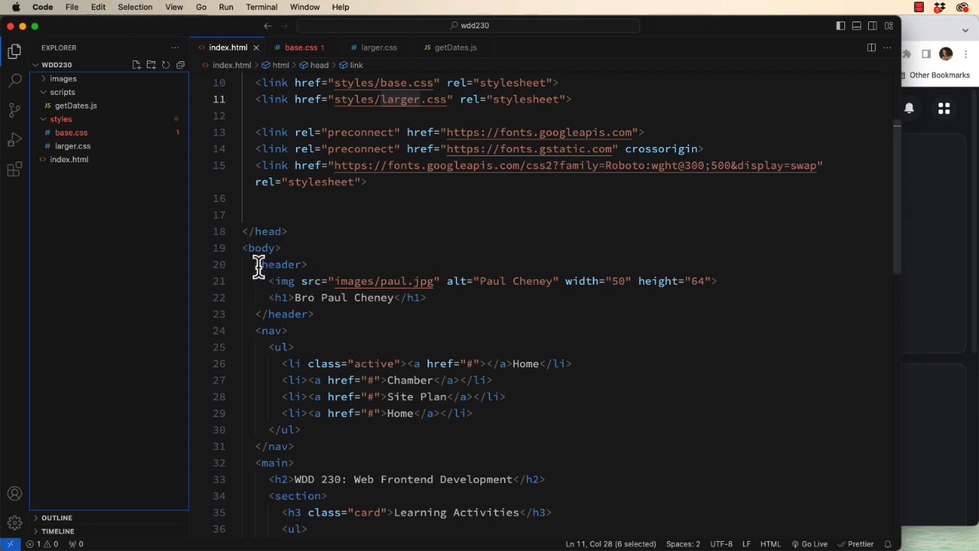
mouse_move(318, 282)
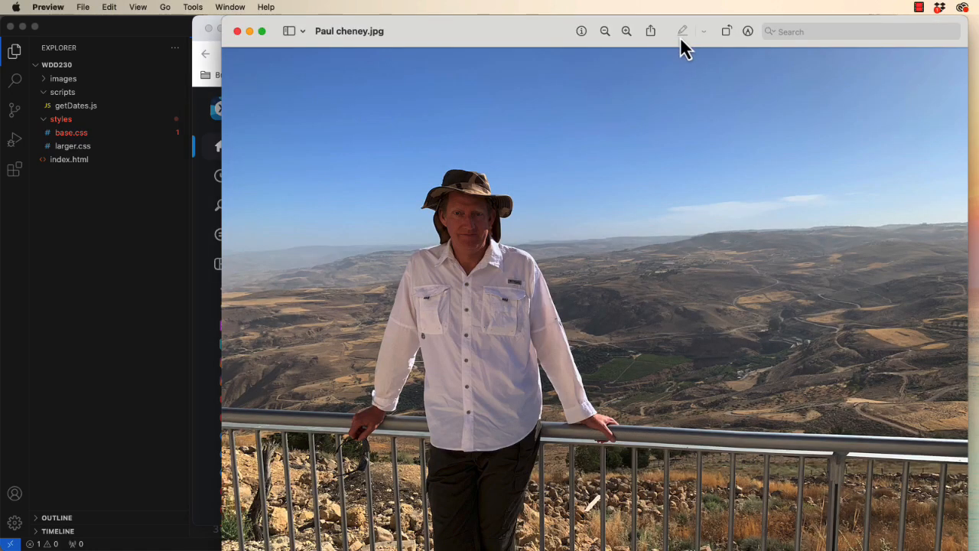
left_click(627, 30)
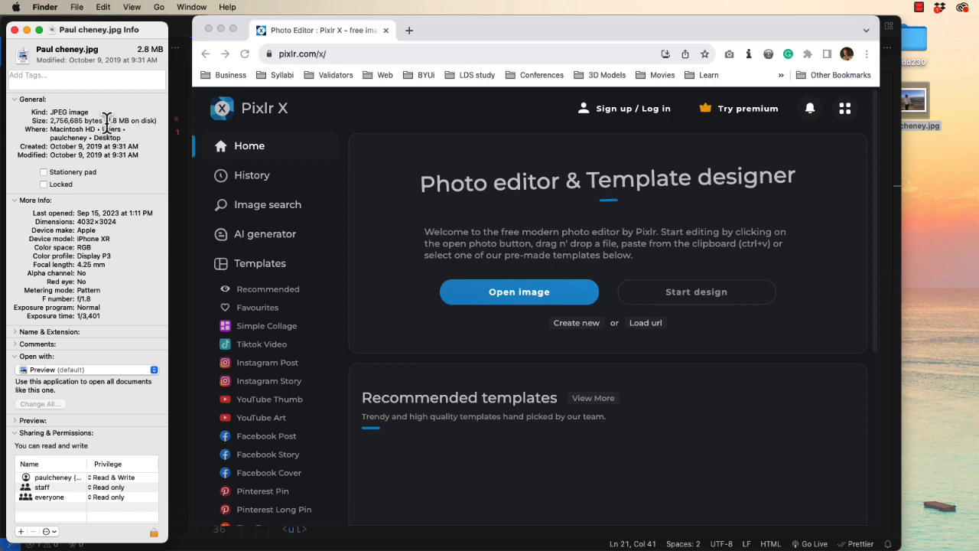
double_click(69, 121)
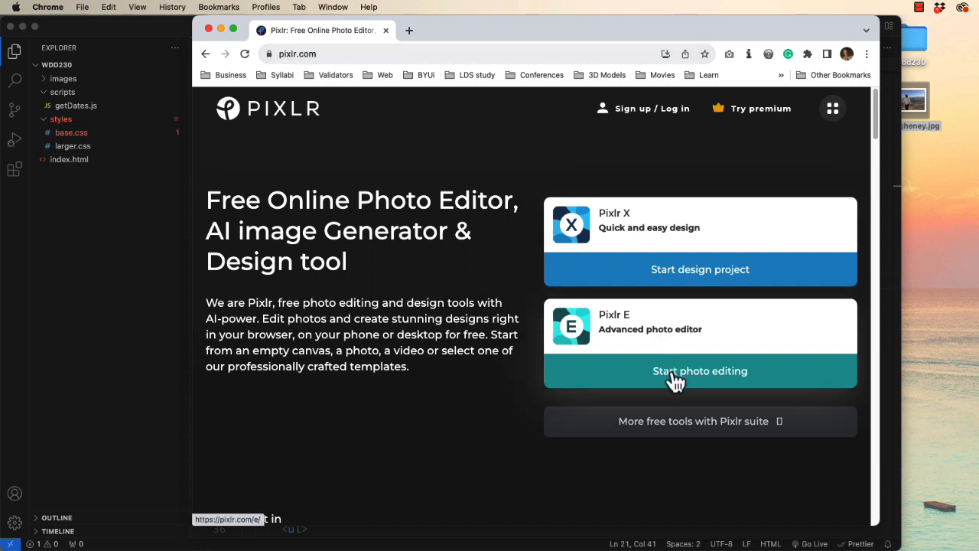
left_click(699, 371)
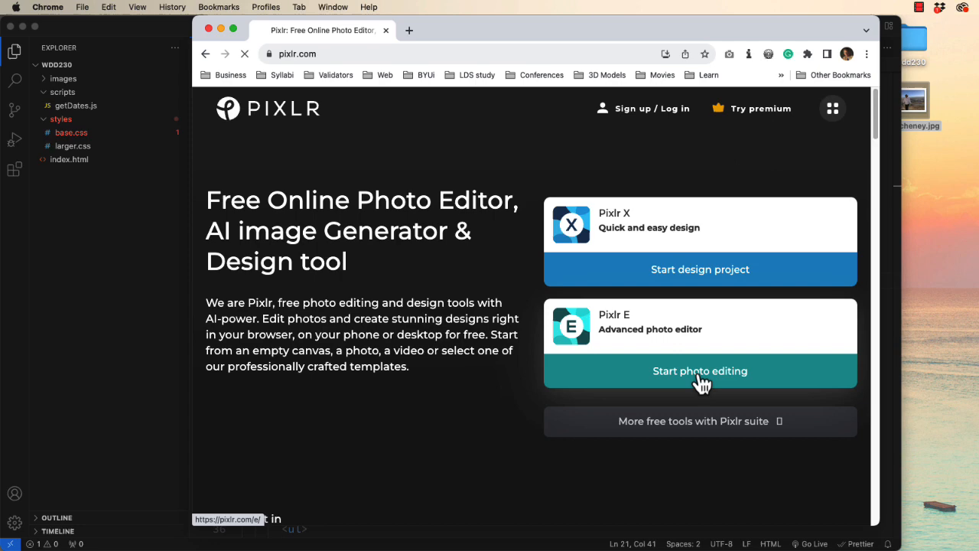
left_click(701, 372)
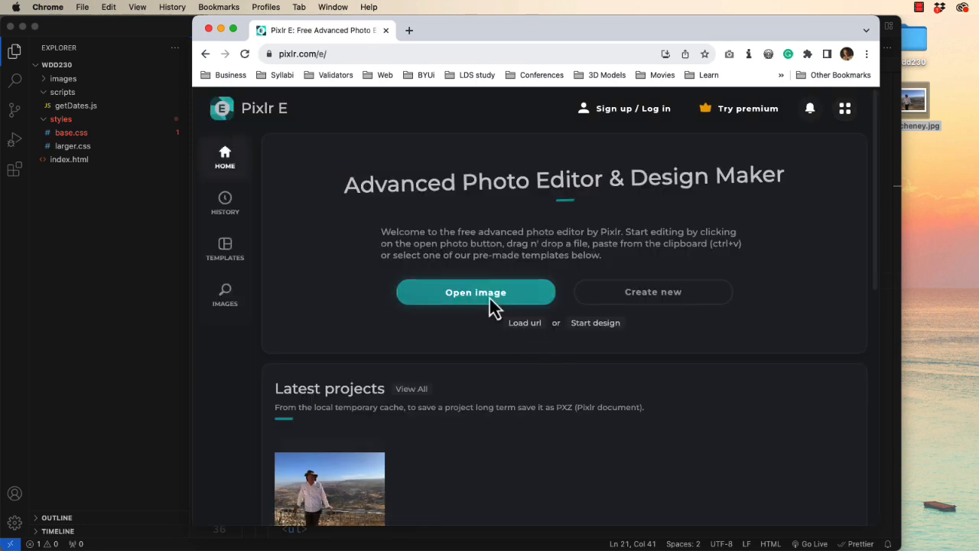
left_click(474, 291)
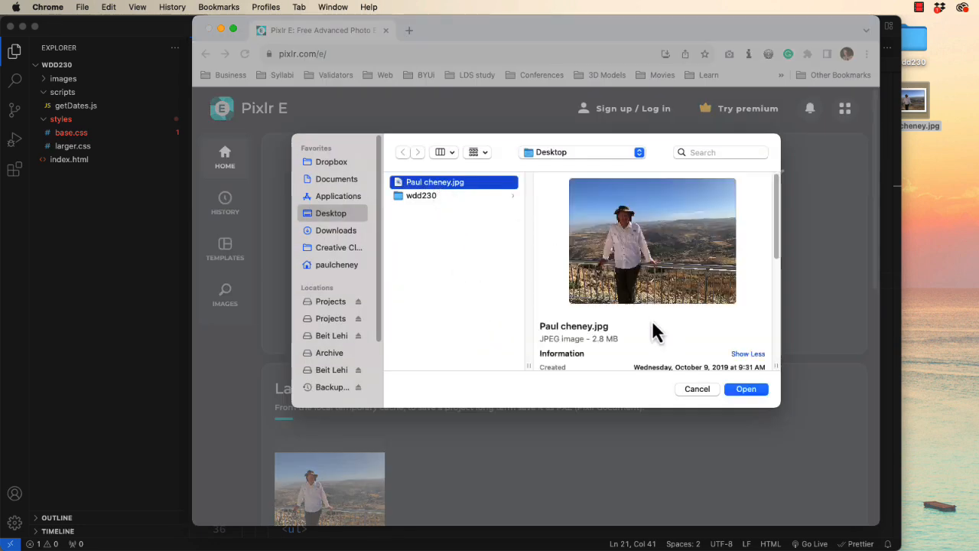
left_click(746, 388)
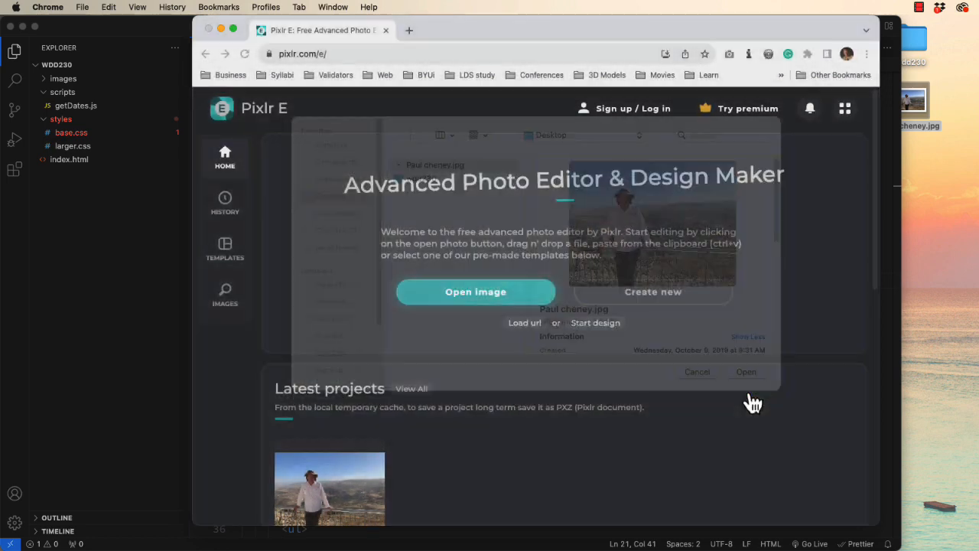
left_click(747, 372)
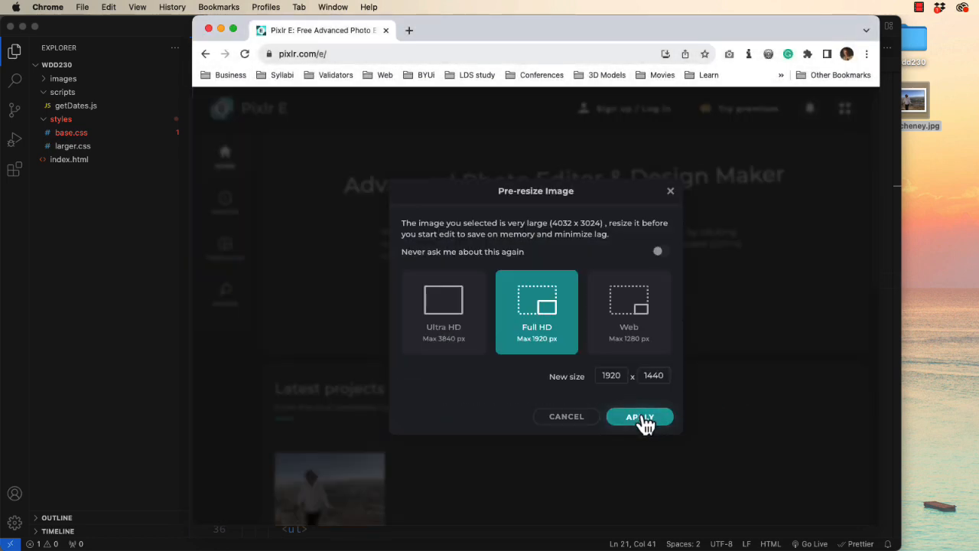
left_click(639, 416)
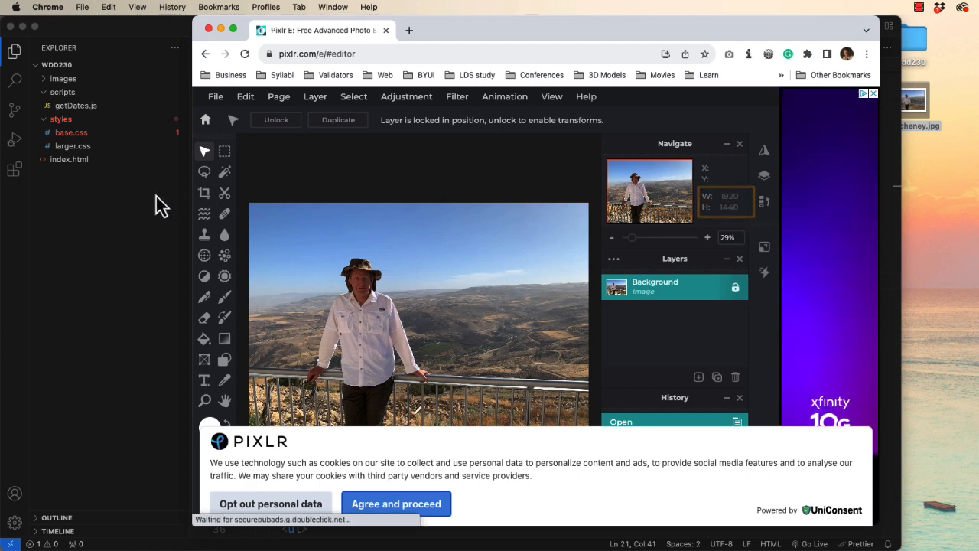
Crop the photo to a fixed 75 × 100 pixel frame centred on the face
left_click(205, 193)
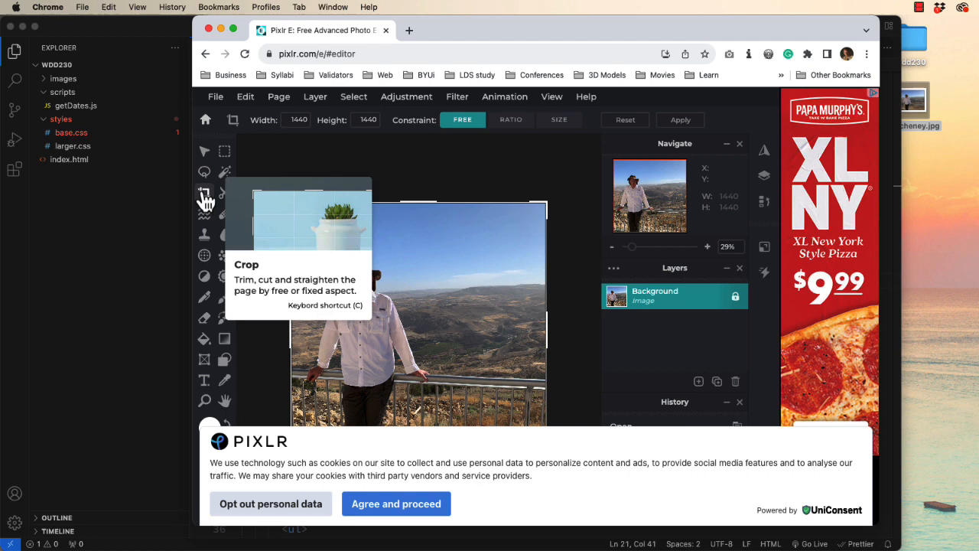
mouse_move(564, 135)
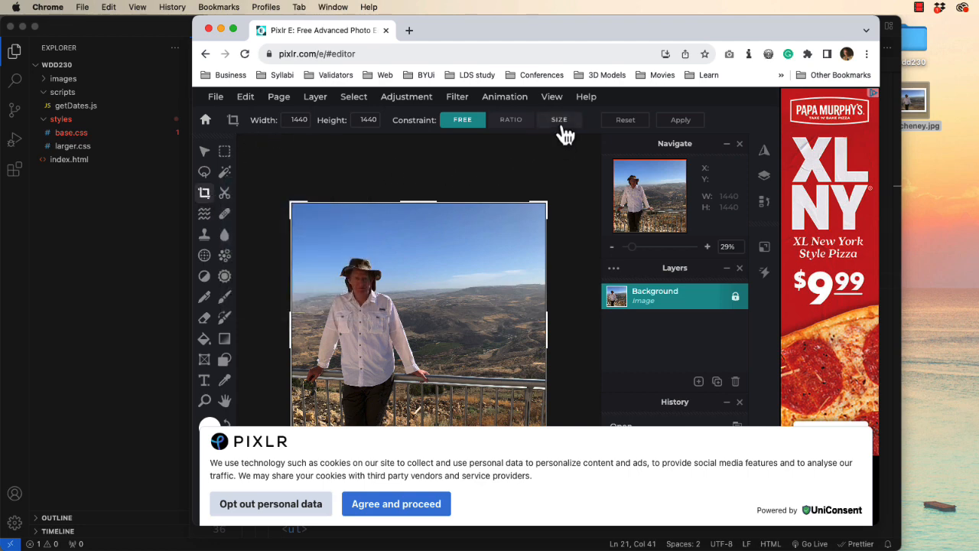
left_click(560, 119)
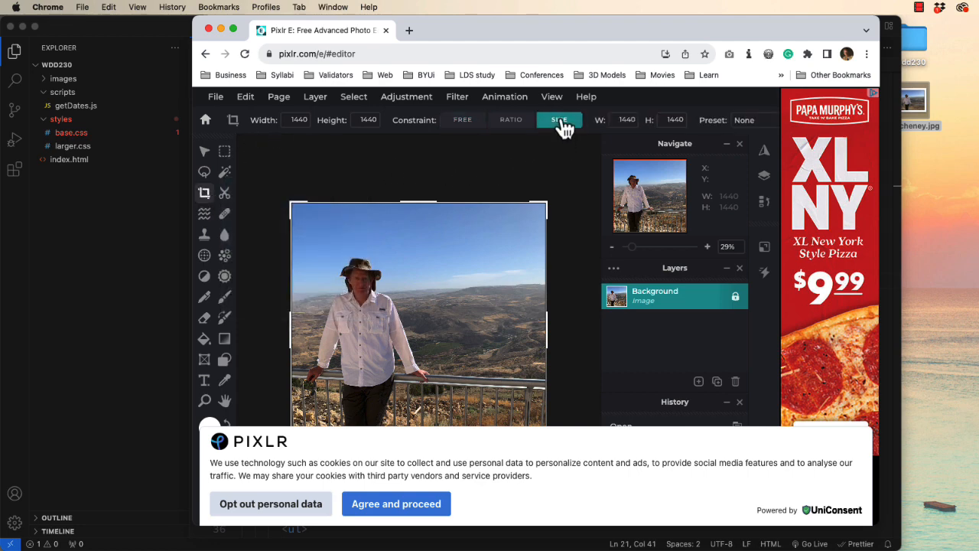
left_click(625, 120)
type("75")
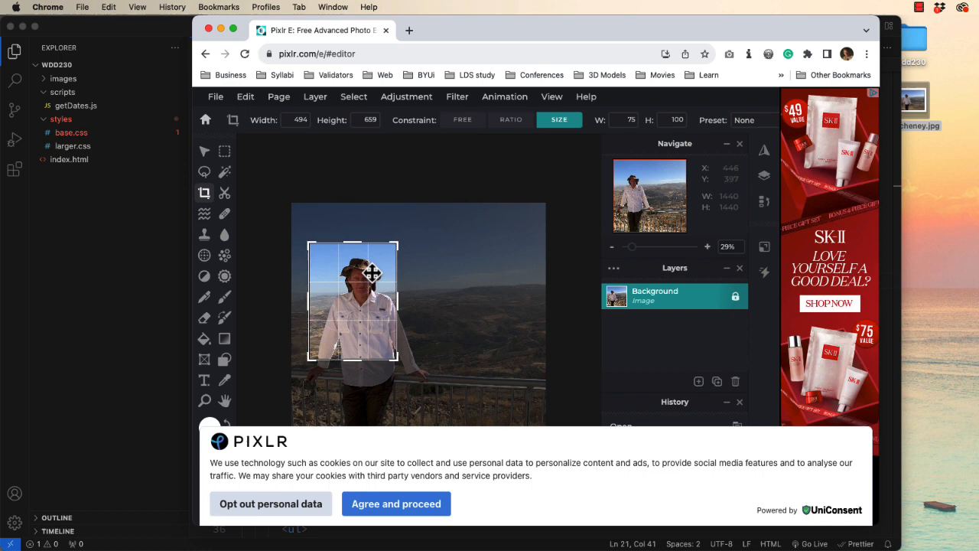
left_click_drag(398, 358, 392, 337)
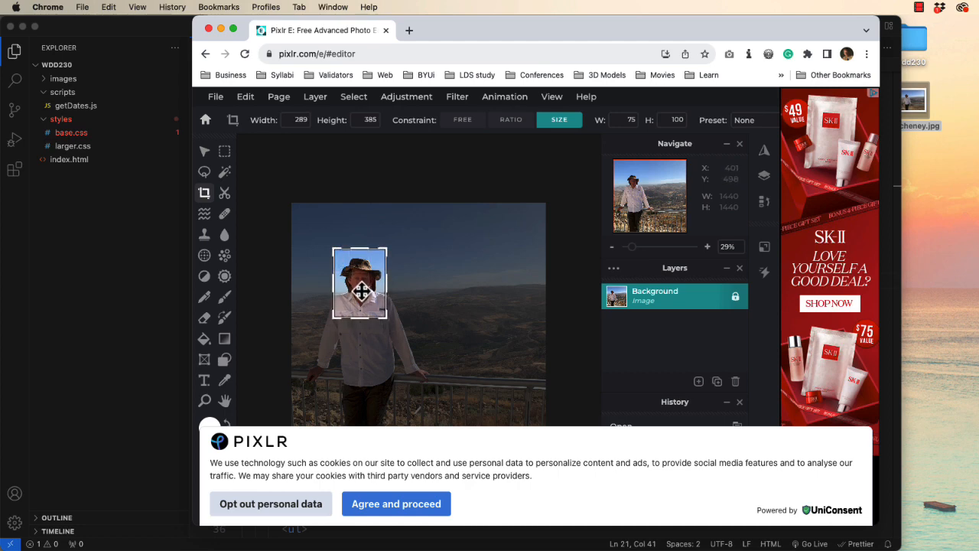
left_click_drag(359, 289, 361, 287)
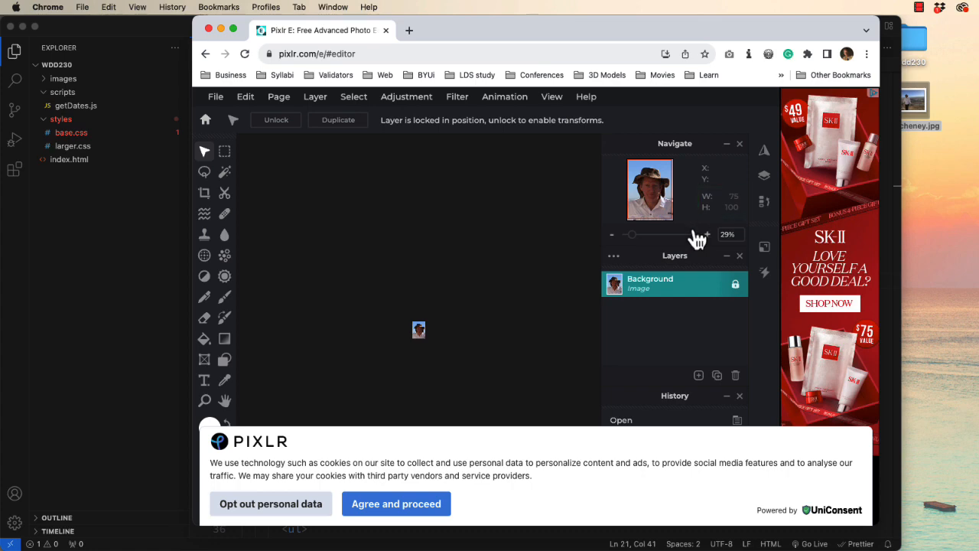
Save the cropped image as JPG at medium quality
left_click(216, 96)
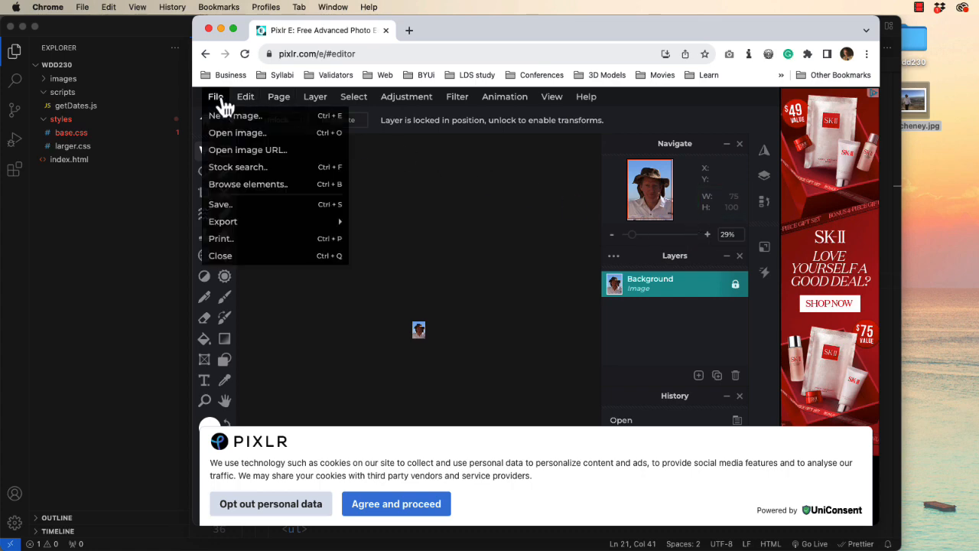
left_click(220, 205)
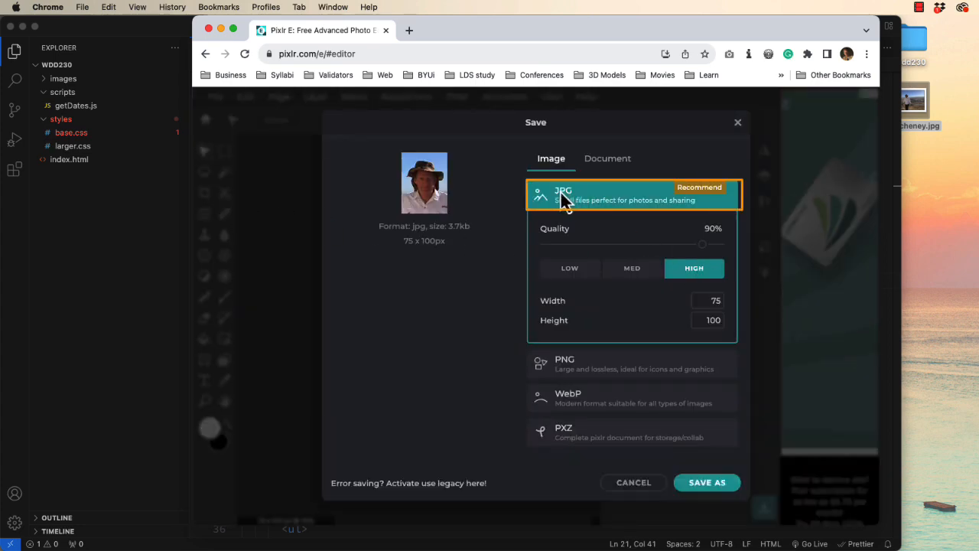
left_click(632, 268)
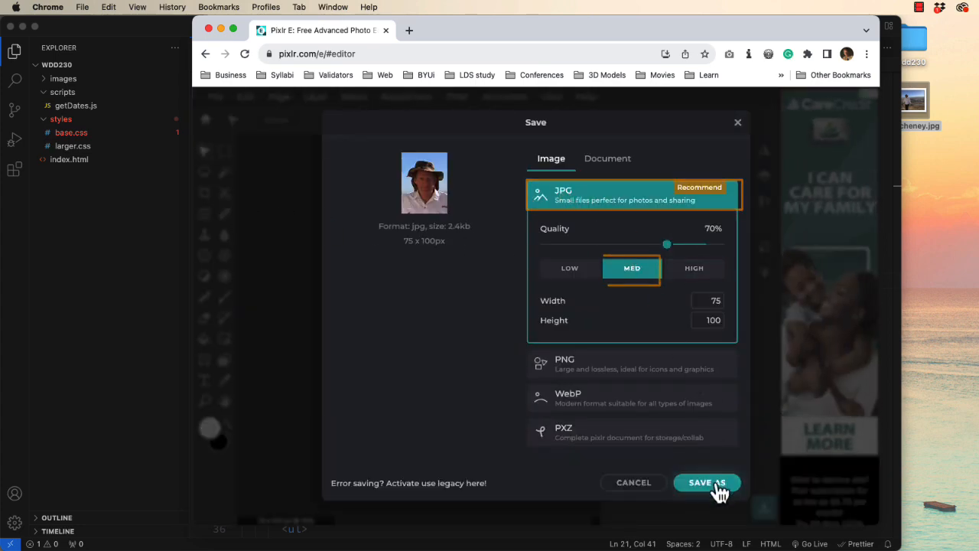
left_click(707, 482)
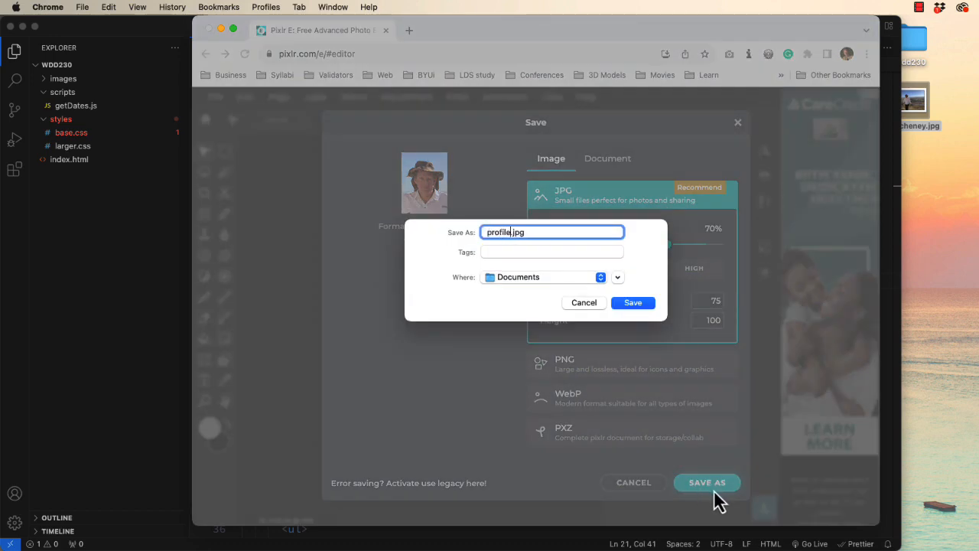
Name it profile.jpg and save it to the Desktop
left_click(615, 277)
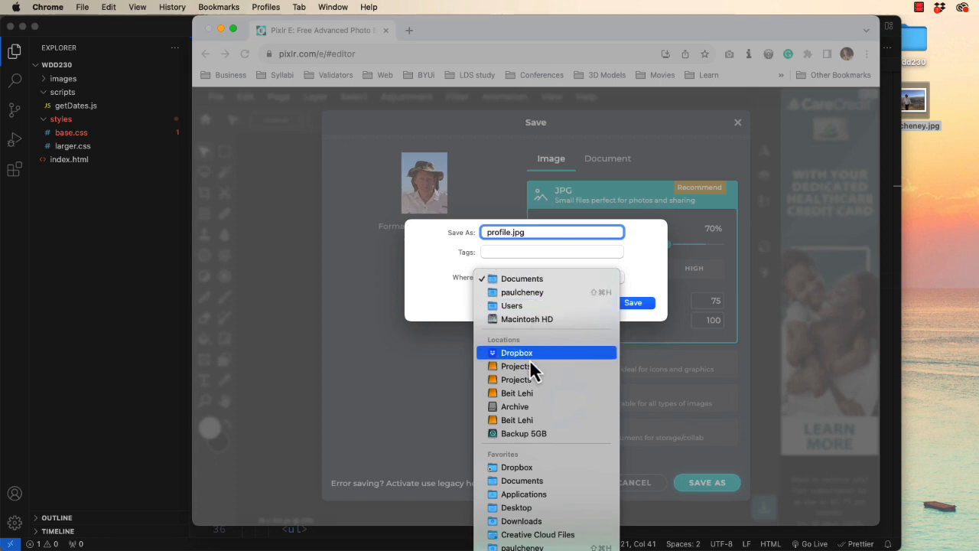
left_click(517, 508)
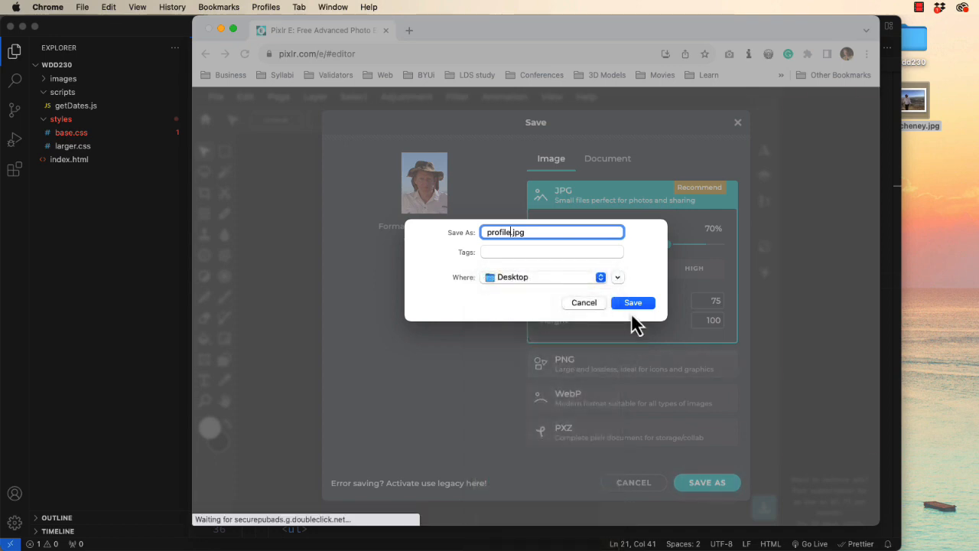
left_click(633, 303)
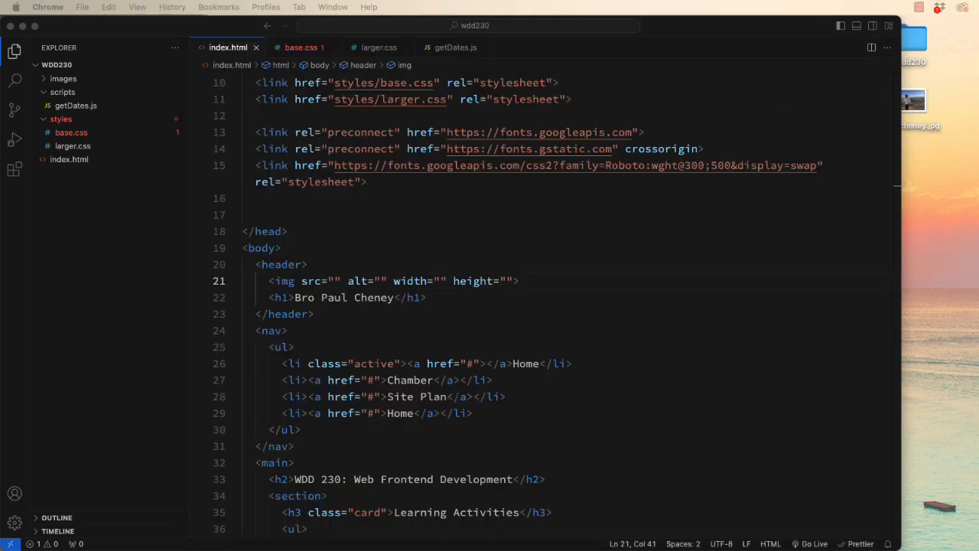
left_click(915, 168)
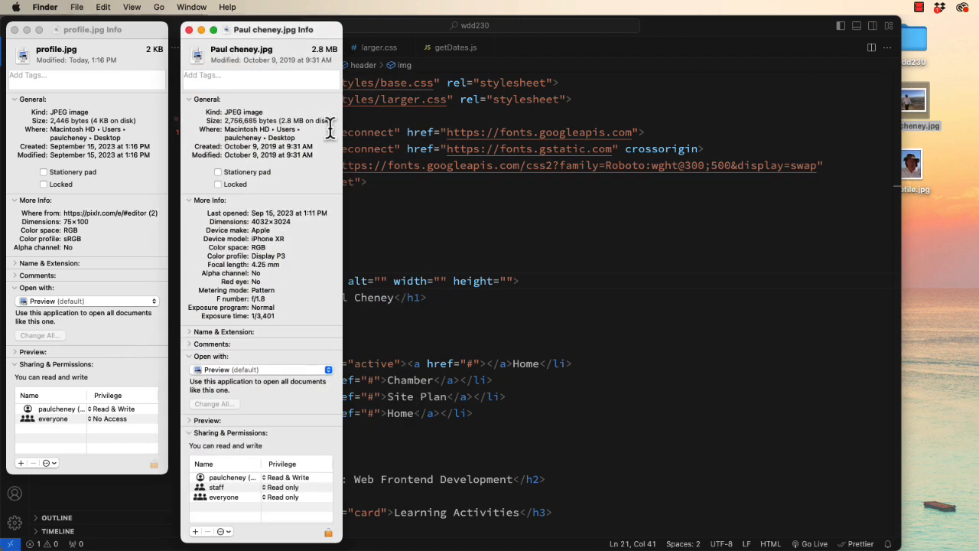
mouse_move(201, 49)
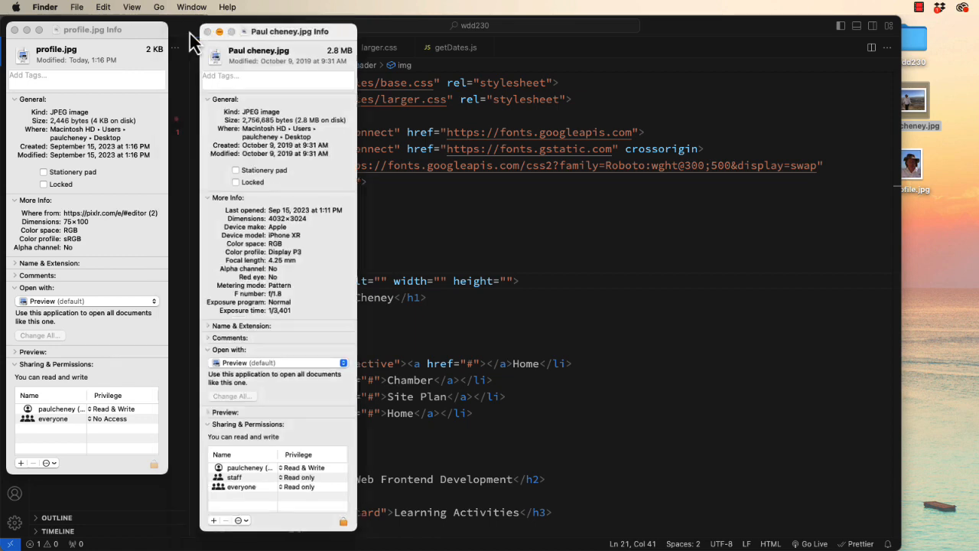
left_click(220, 31)
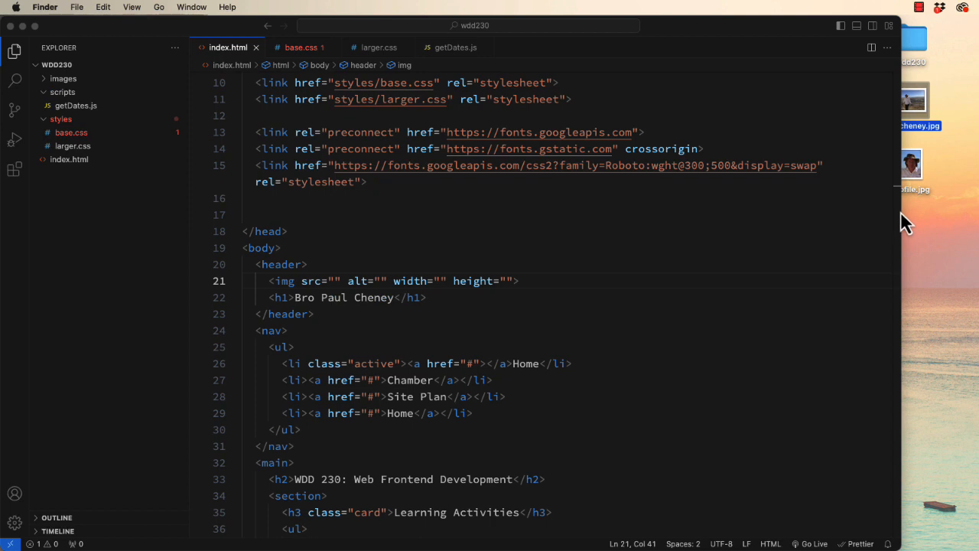
mouse_move(964, 115)
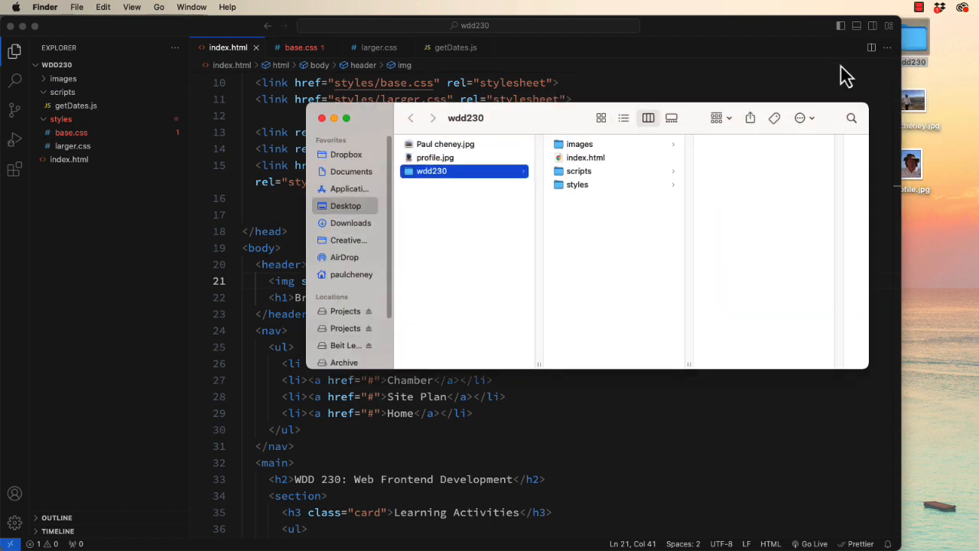
Drag profile.jpg from the Desktop into the project's images folder in the Explorer
left_click(435, 156)
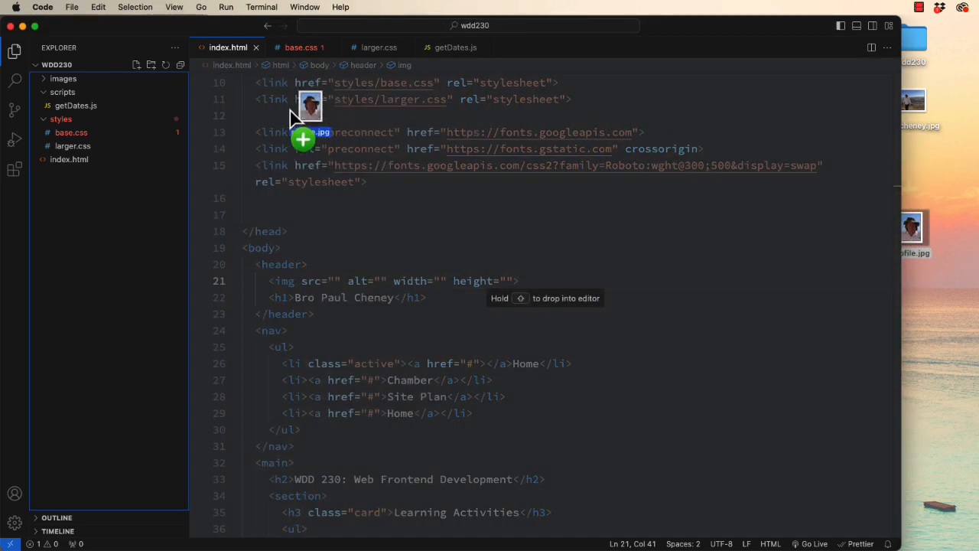
left_click(73, 92)
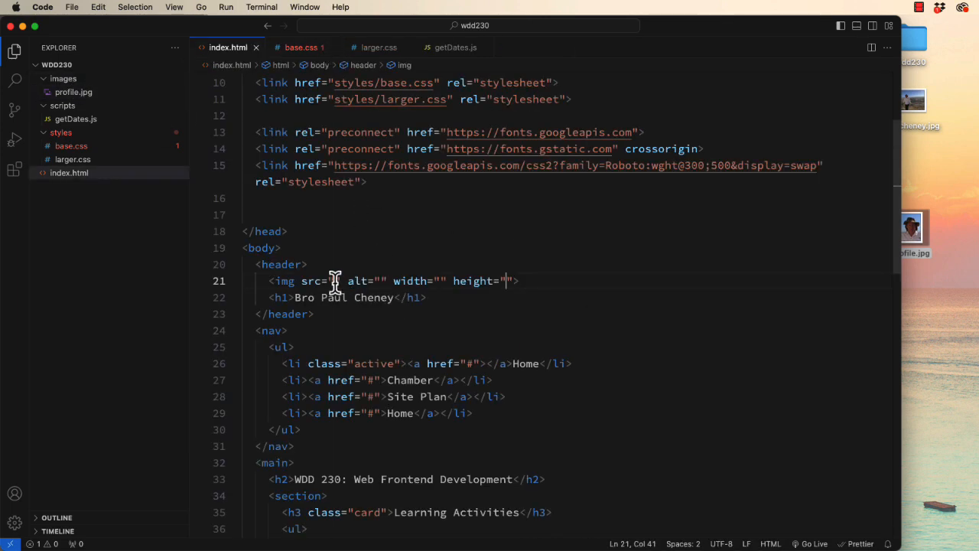
Fill the header img tag with src images/profile.jpg, width 75, height 100 and alt text 'Paul Ch…'
type("images/profile.jpg")
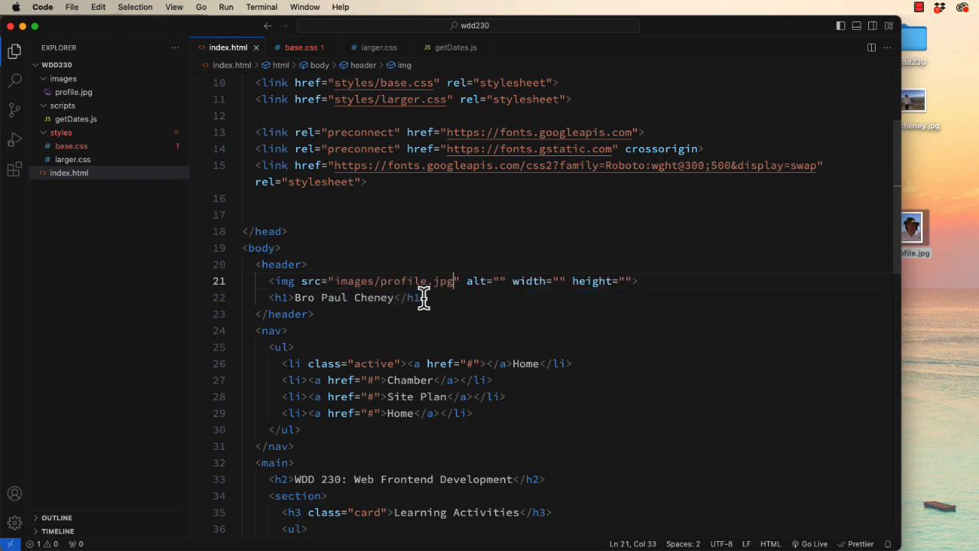
mouse_move(558, 281)
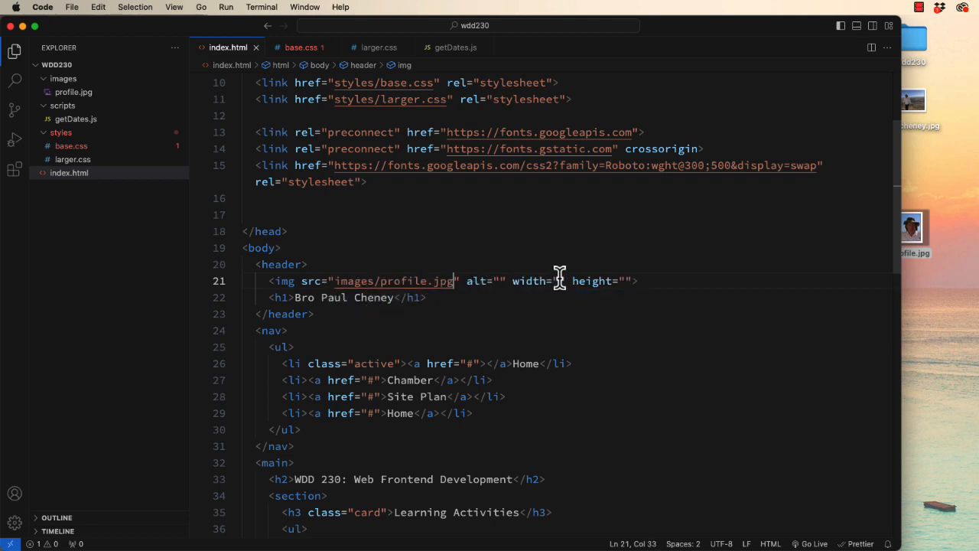
type("75")
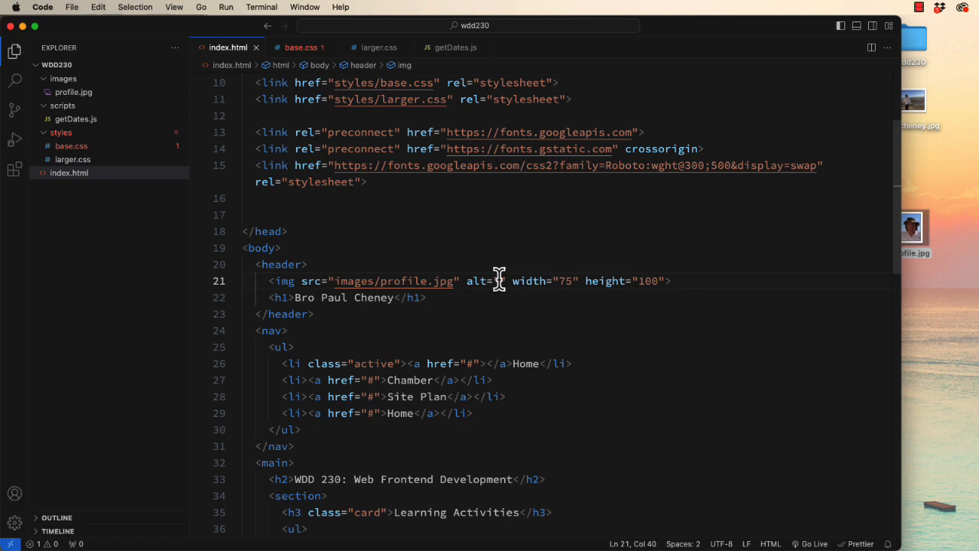
type("Paul Cheney Profile")
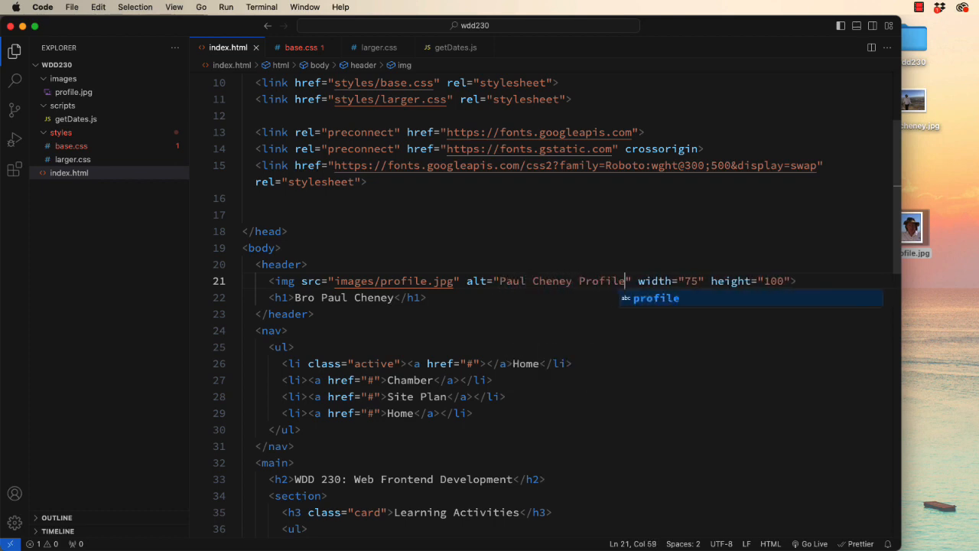
mouse_move(453, 321)
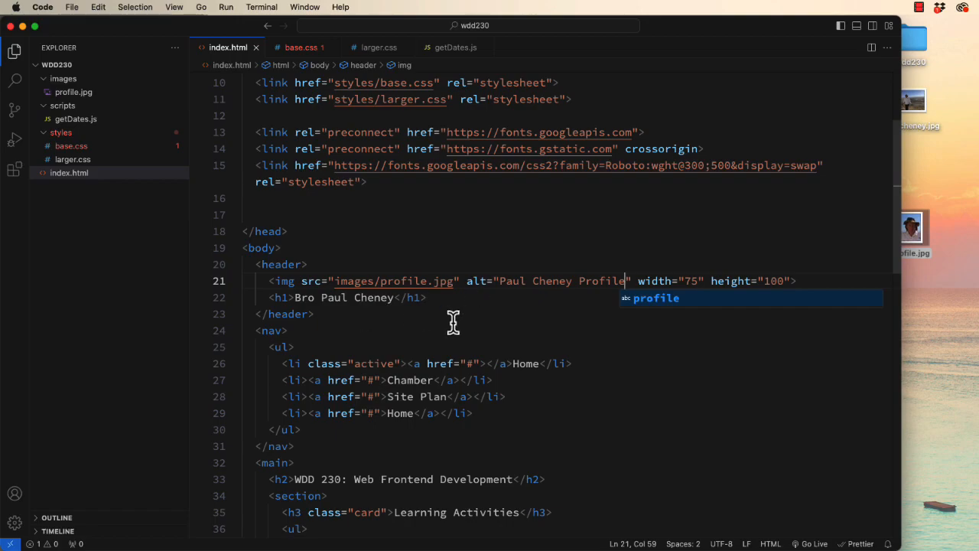